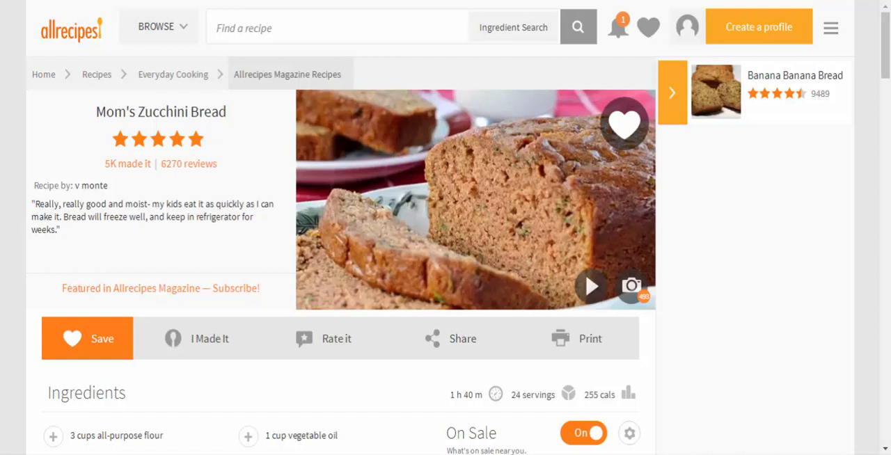
{"action": "scroll", "scroll_direction": "down", "scroll_amount": 3}
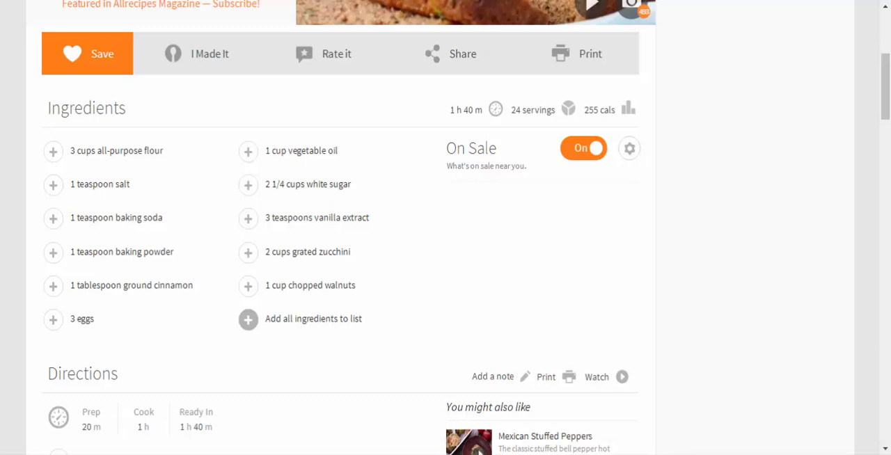
{"action": "scroll", "scroll_direction": "down", "scroll_amount": 3}
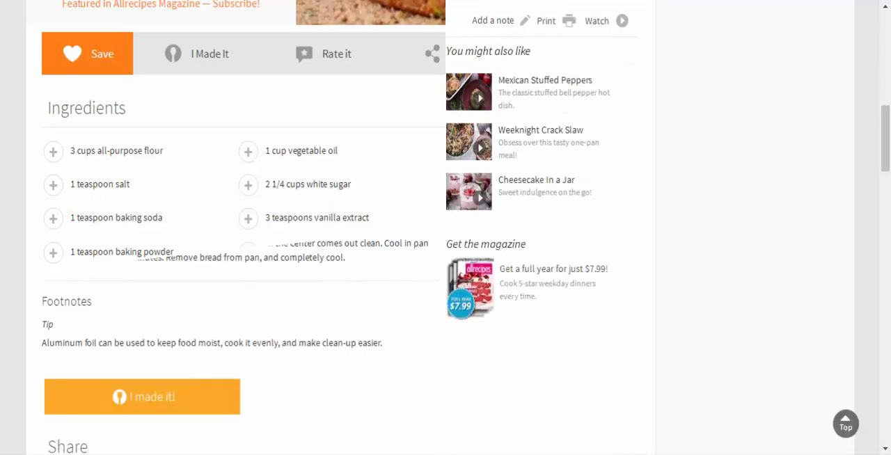